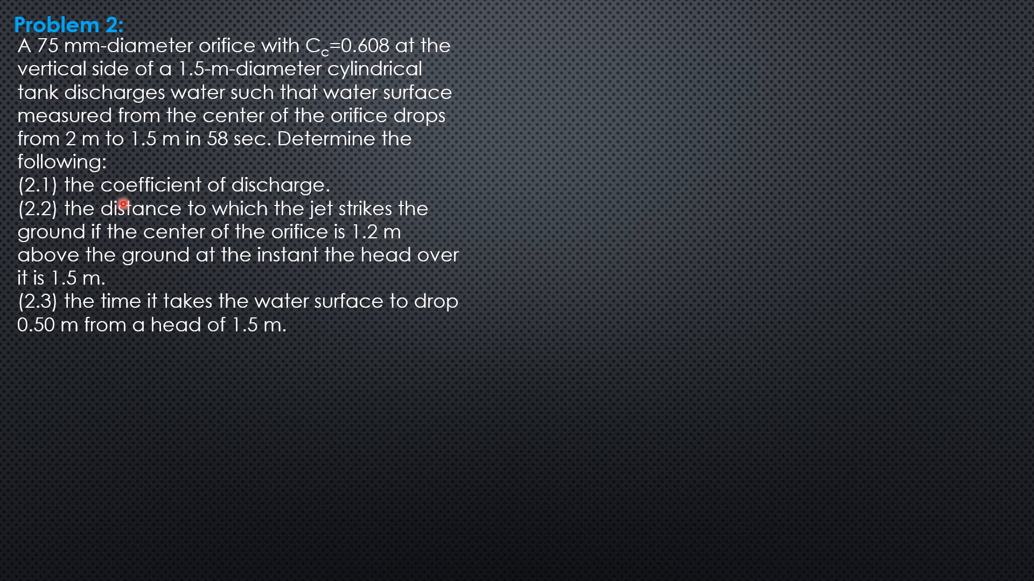
mouse_move(292, 243)
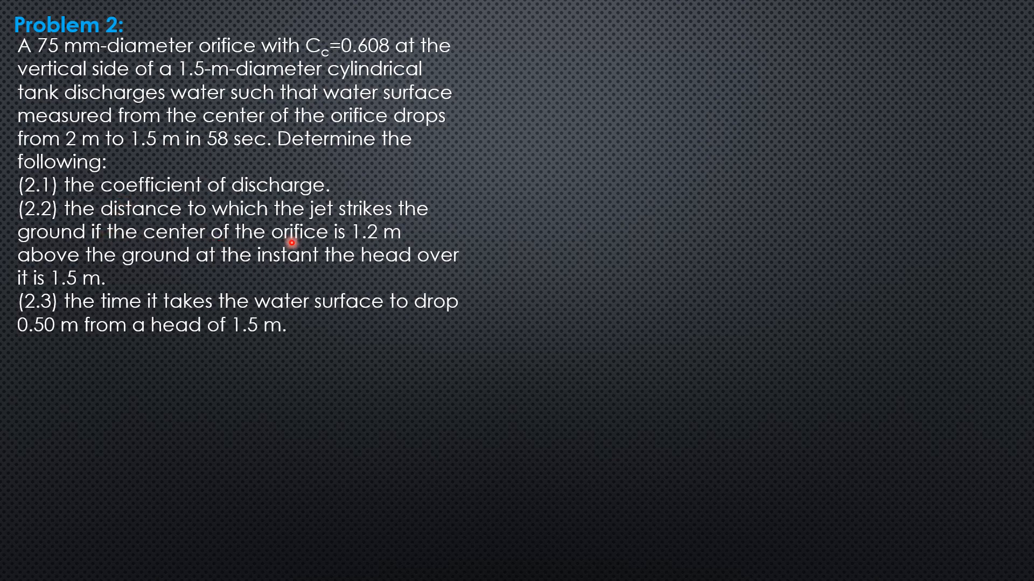
mouse_move(193, 277)
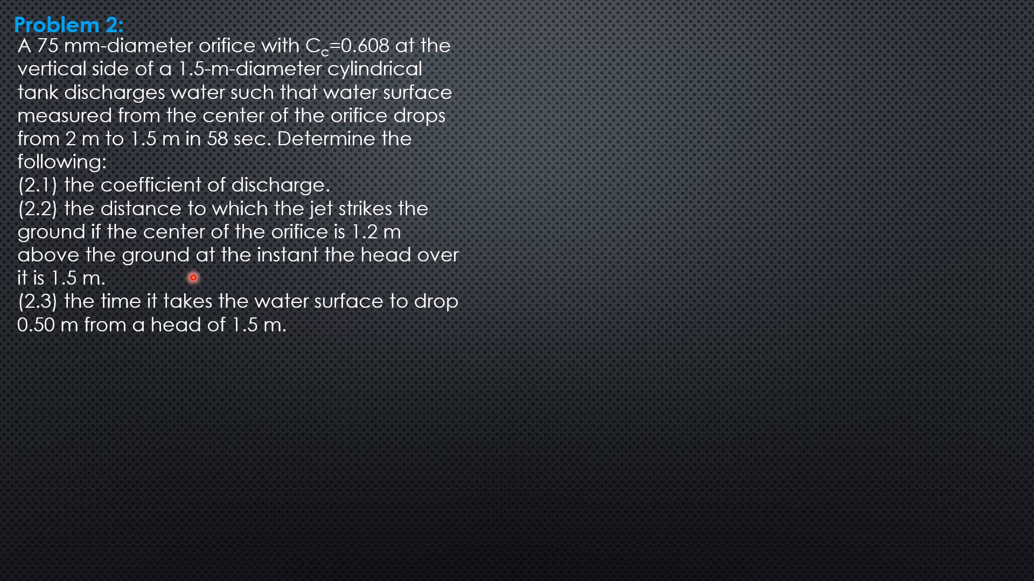
mouse_move(335, 280)
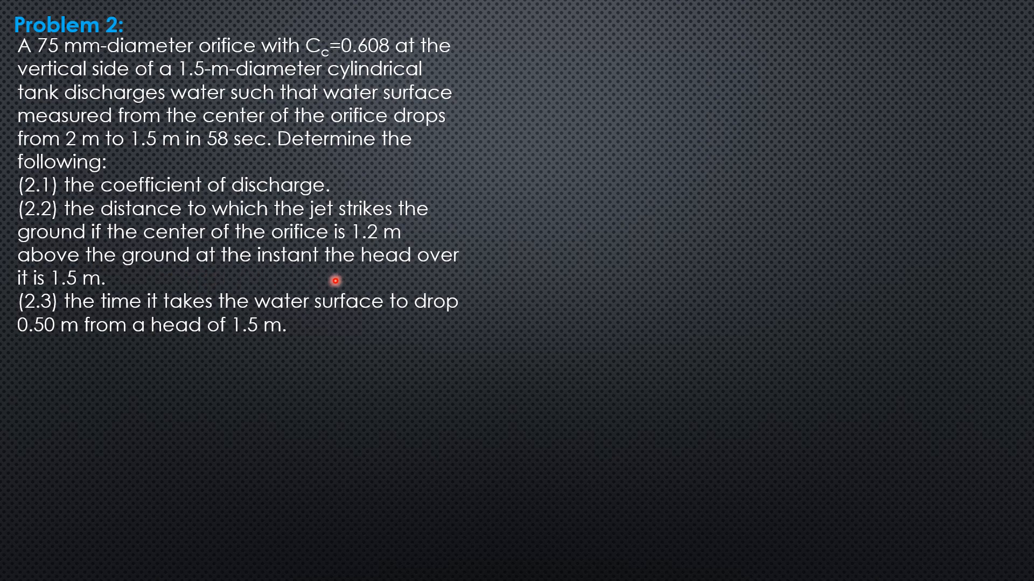
mouse_move(112, 304)
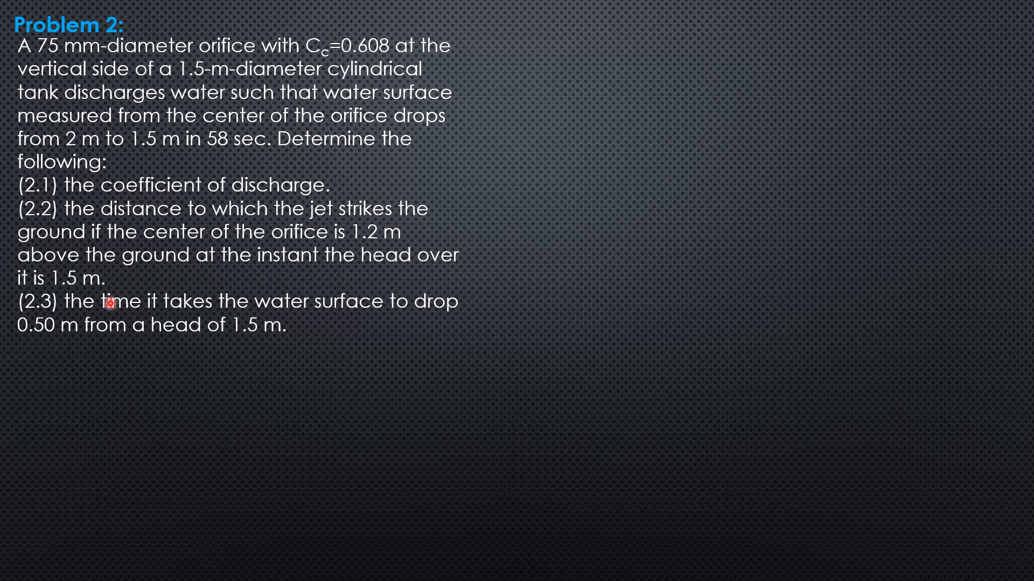
mouse_move(110, 333)
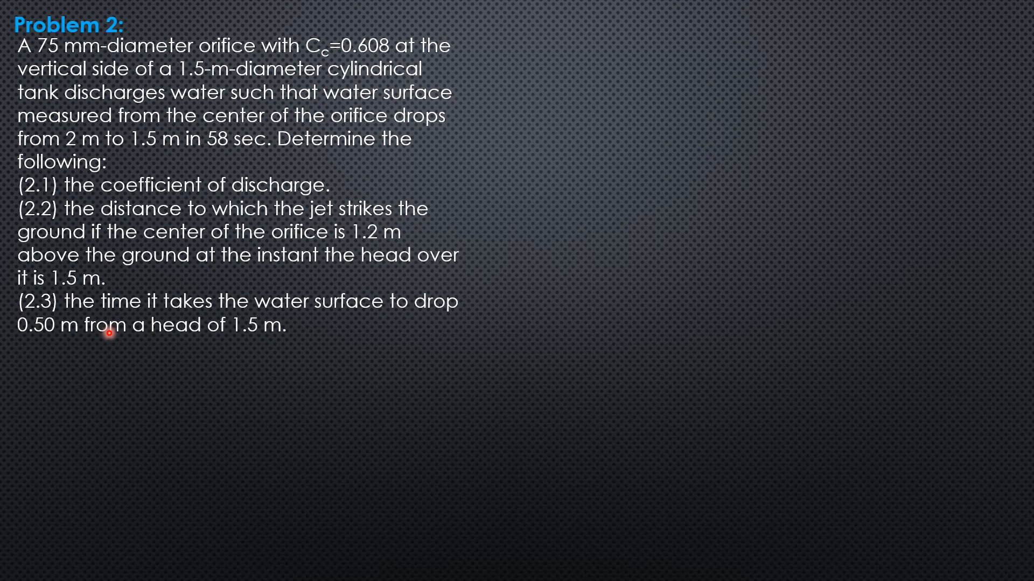
mouse_move(125, 350)
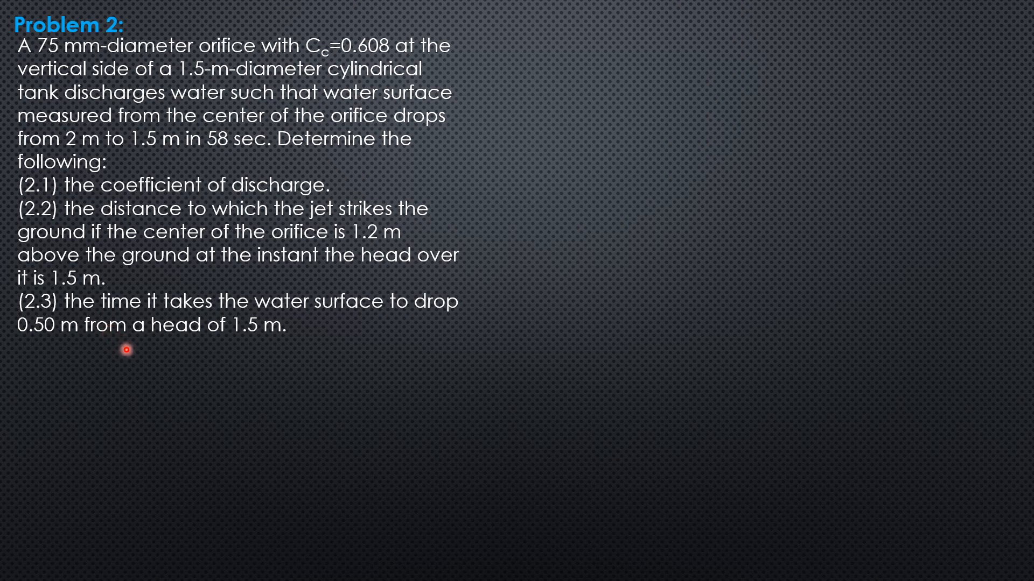
mouse_move(166, 381)
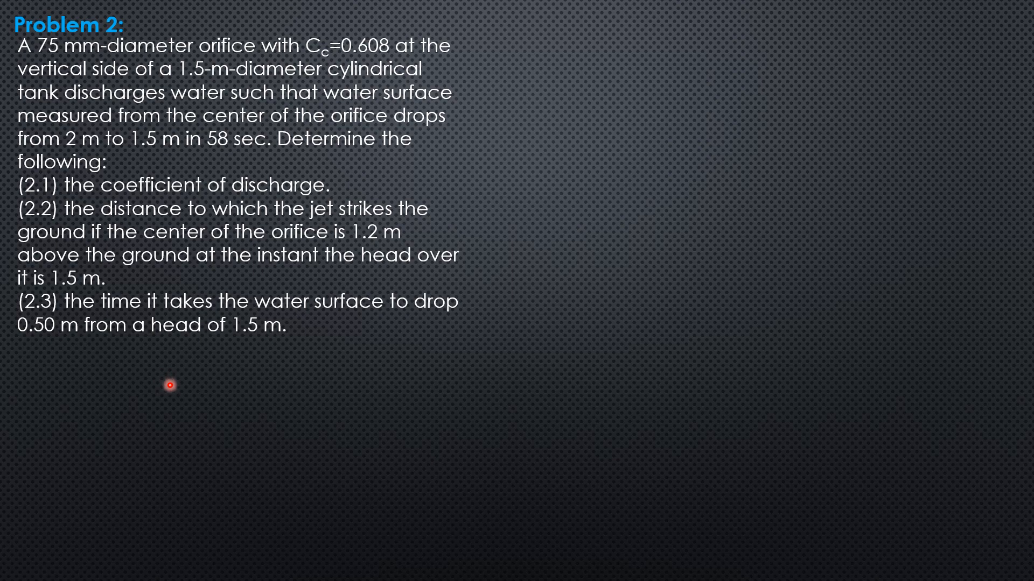
mouse_move(144, 394)
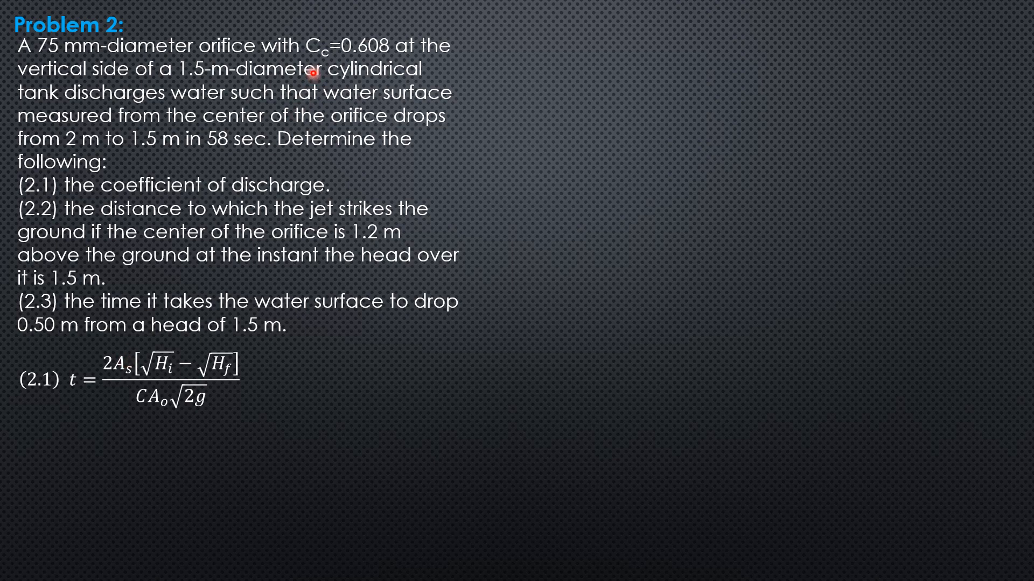
mouse_move(230, 69)
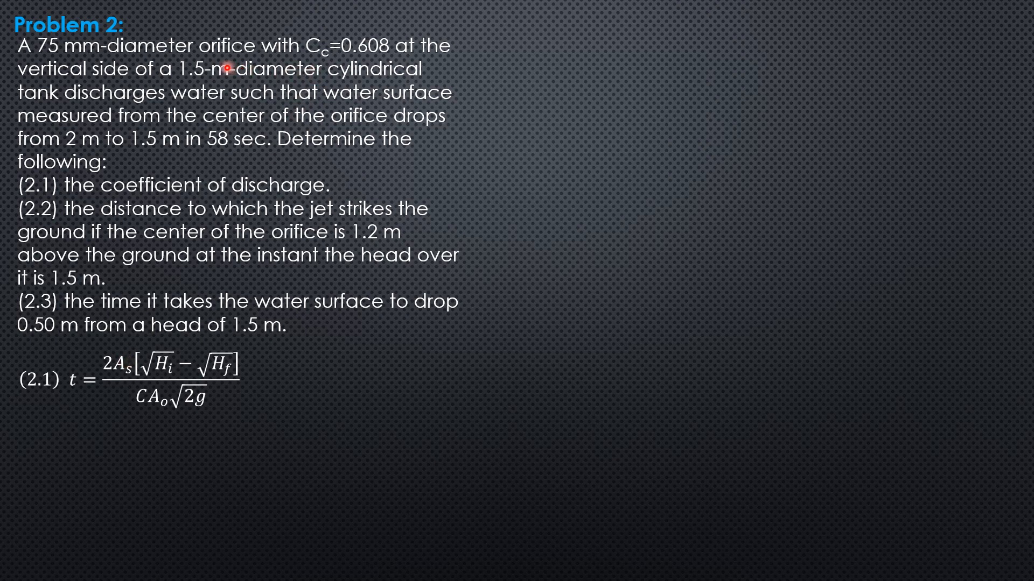
mouse_move(327, 402)
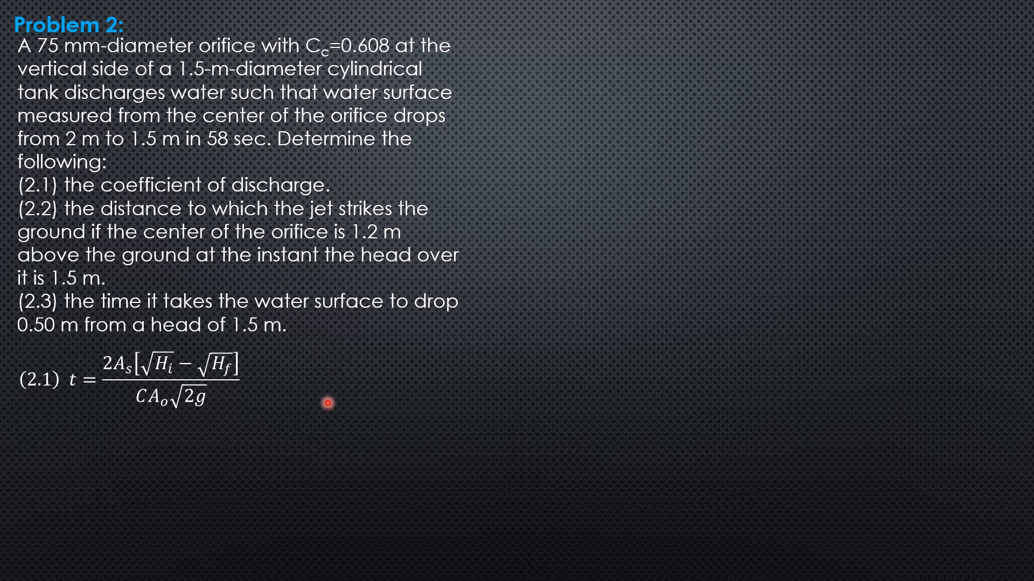
mouse_move(334, 437)
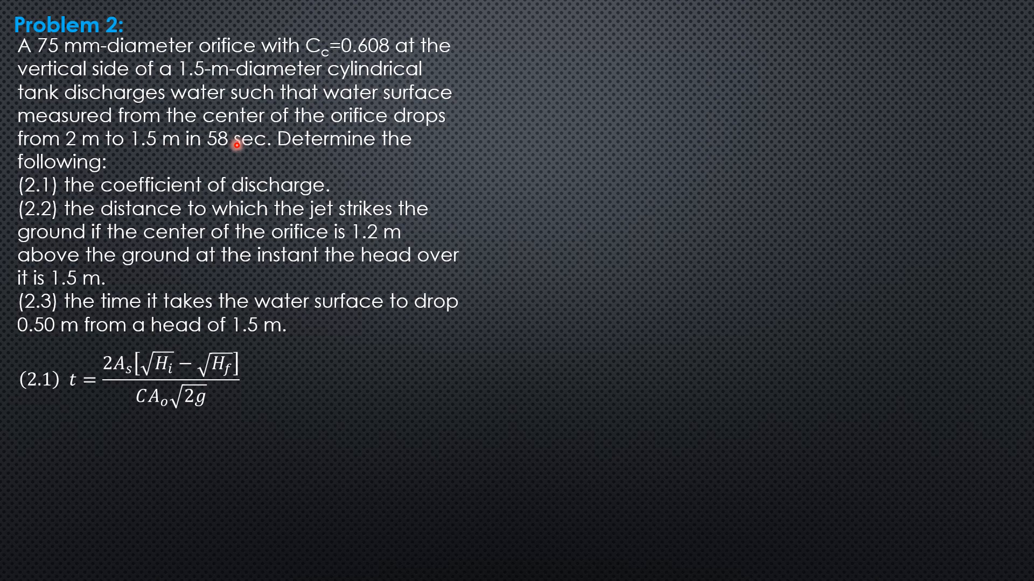
mouse_move(236, 149)
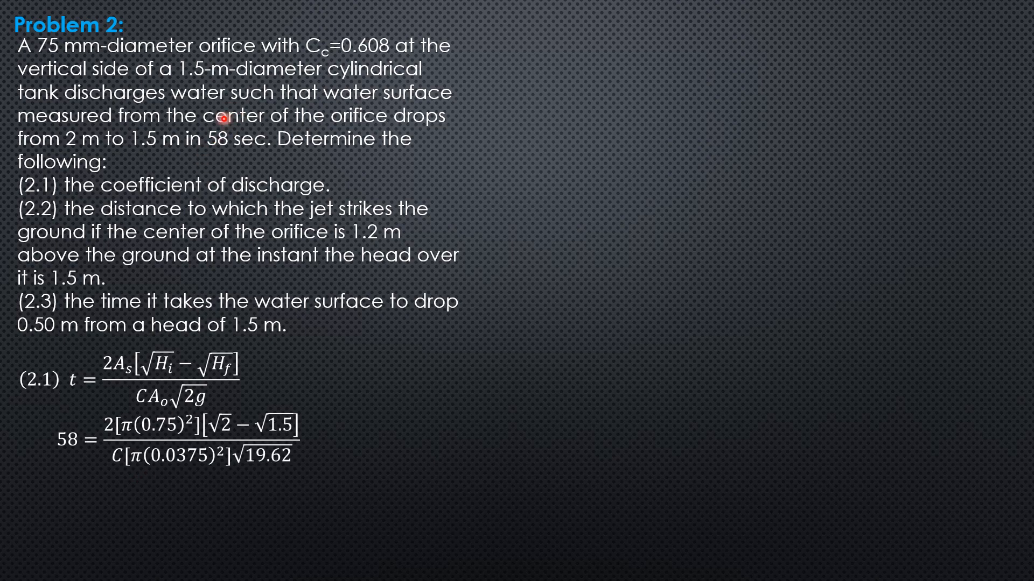
mouse_move(75, 67)
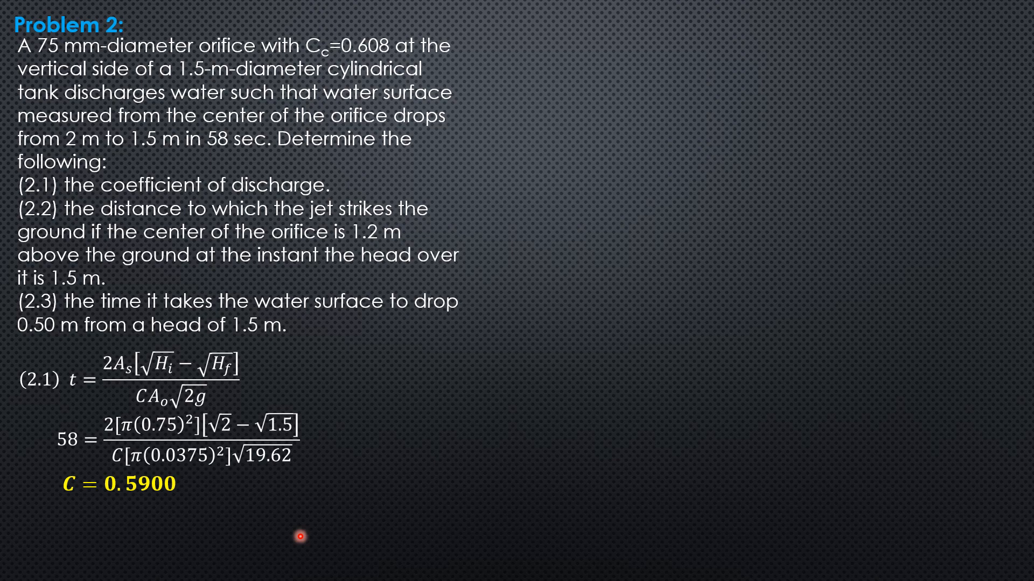
mouse_move(310, 516)
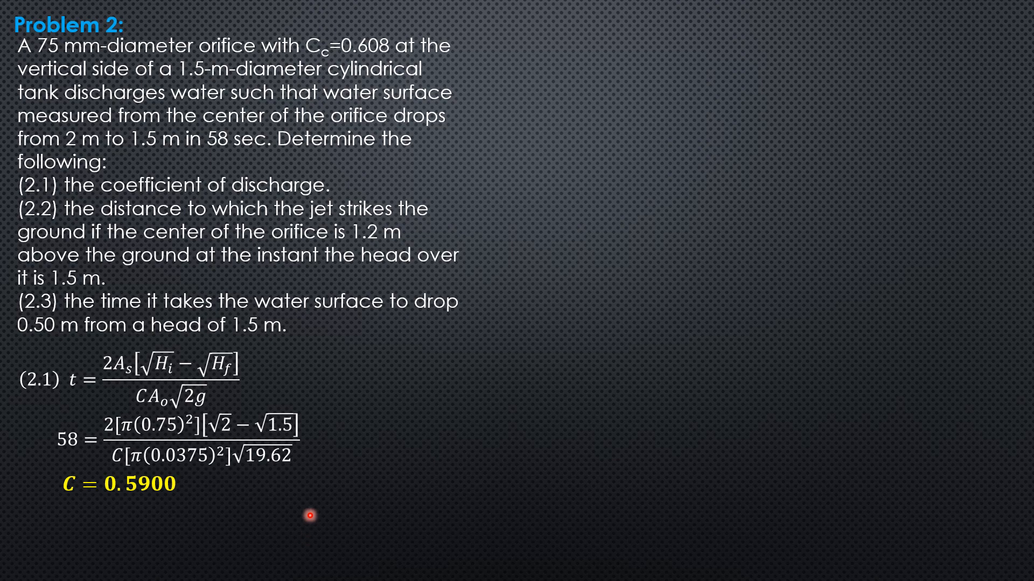
mouse_move(187, 269)
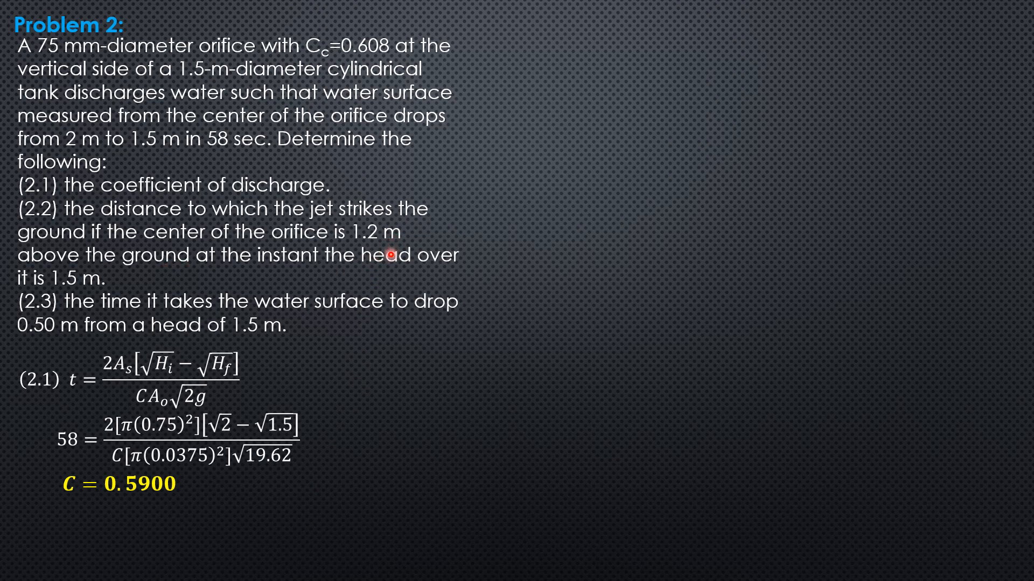
mouse_move(97, 303)
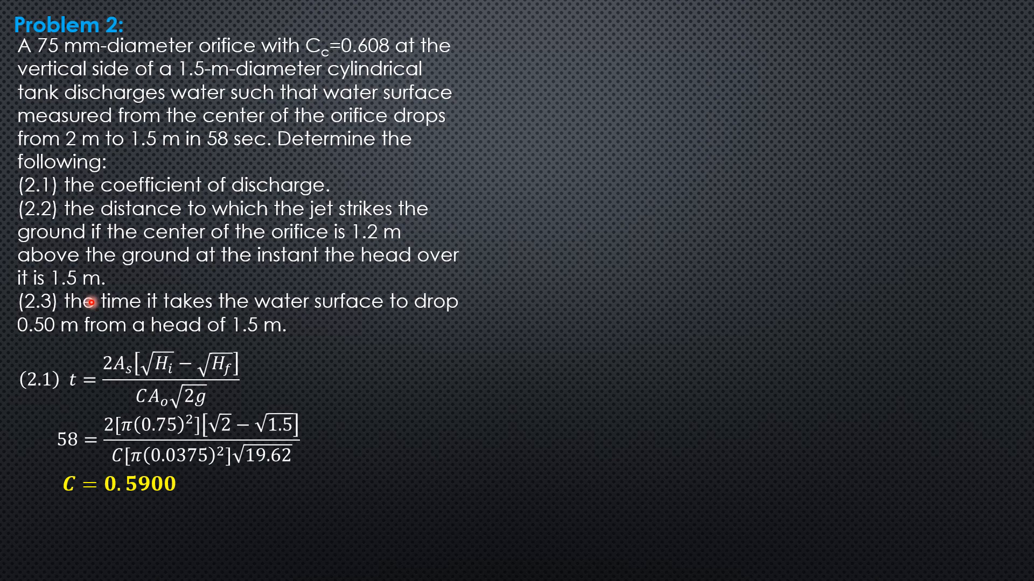
mouse_move(96, 284)
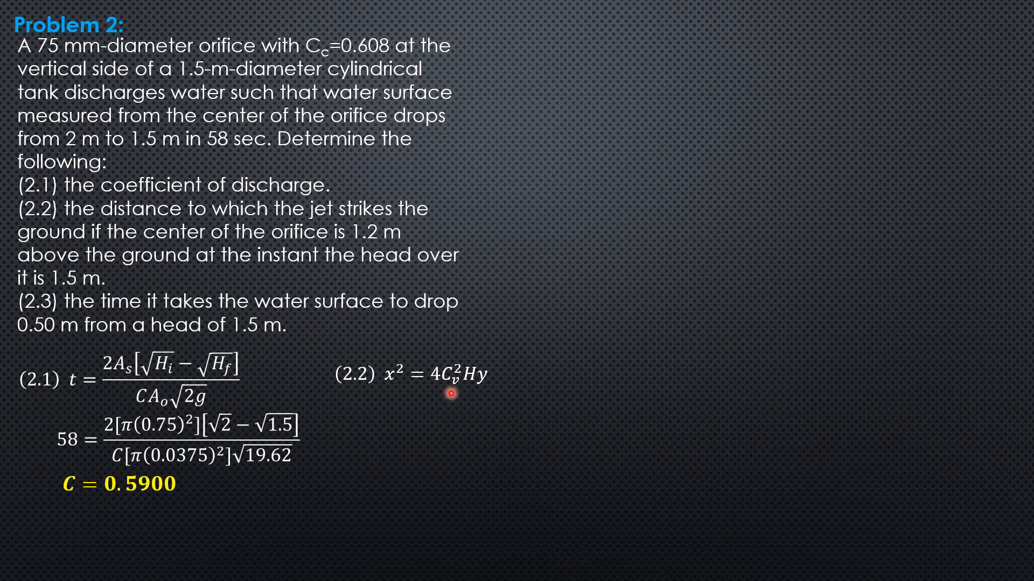
mouse_move(332, 454)
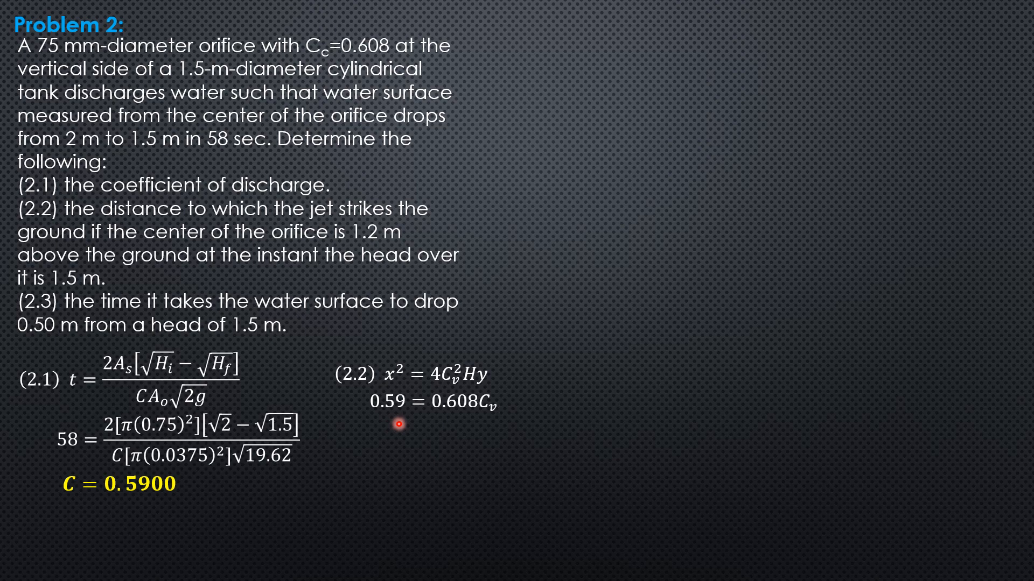
mouse_move(466, 422)
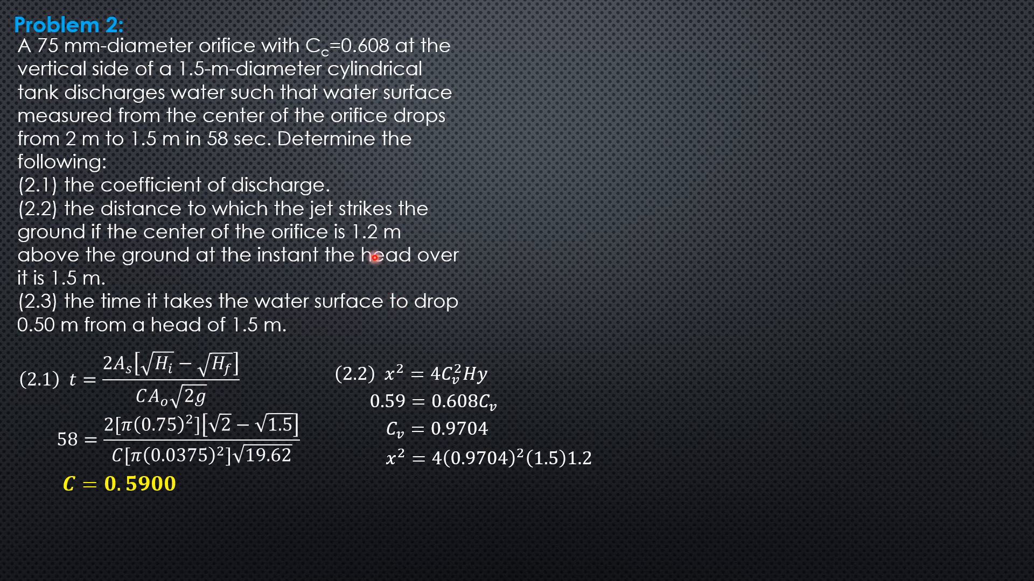
mouse_move(671, 378)
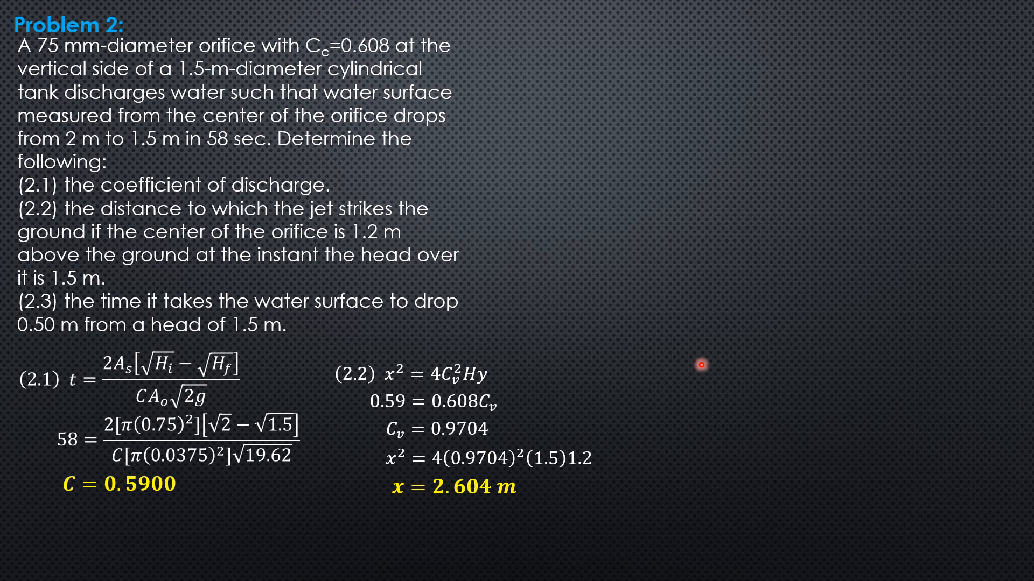
mouse_move(499, 503)
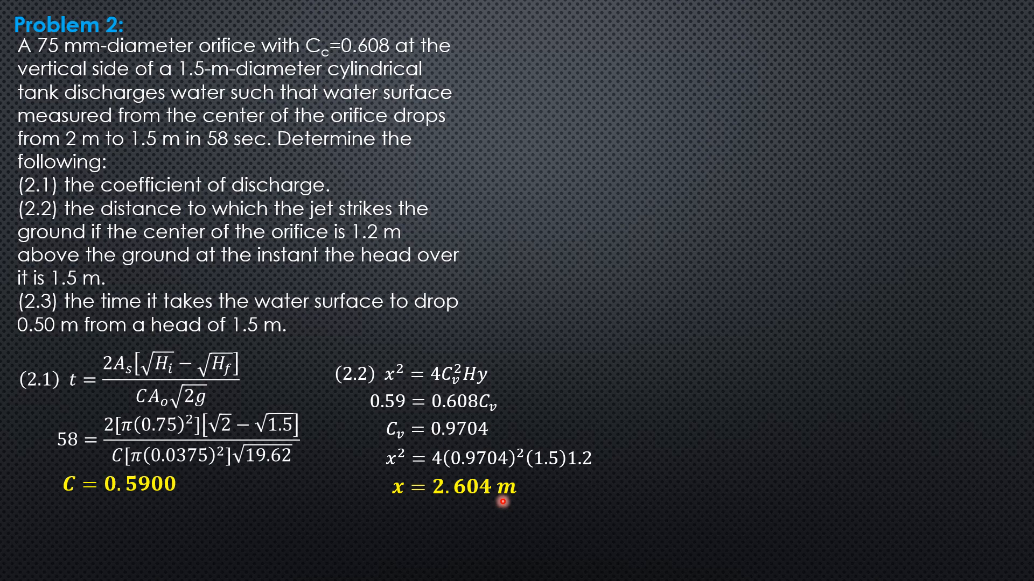
mouse_move(745, 205)
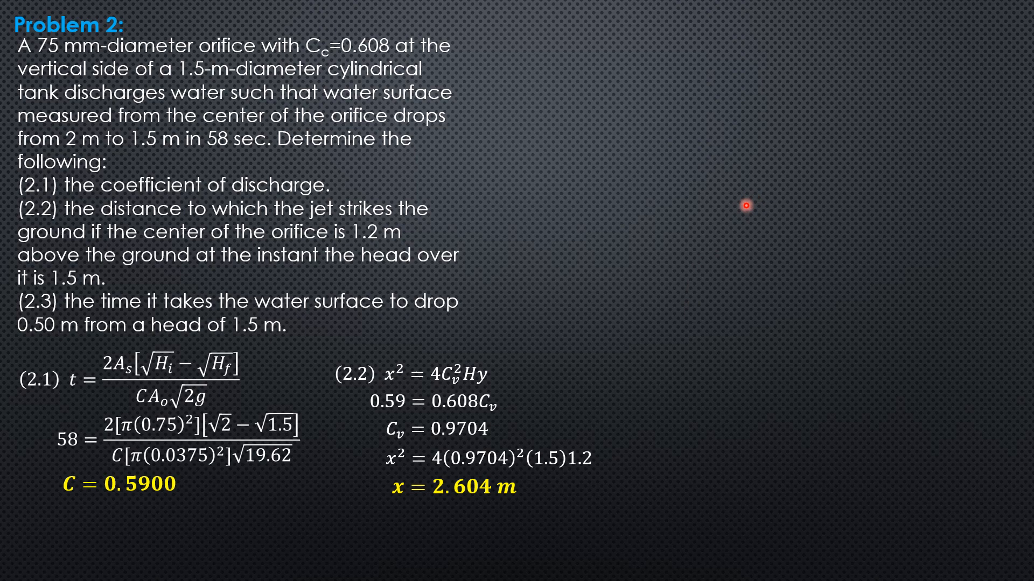
mouse_move(309, 335)
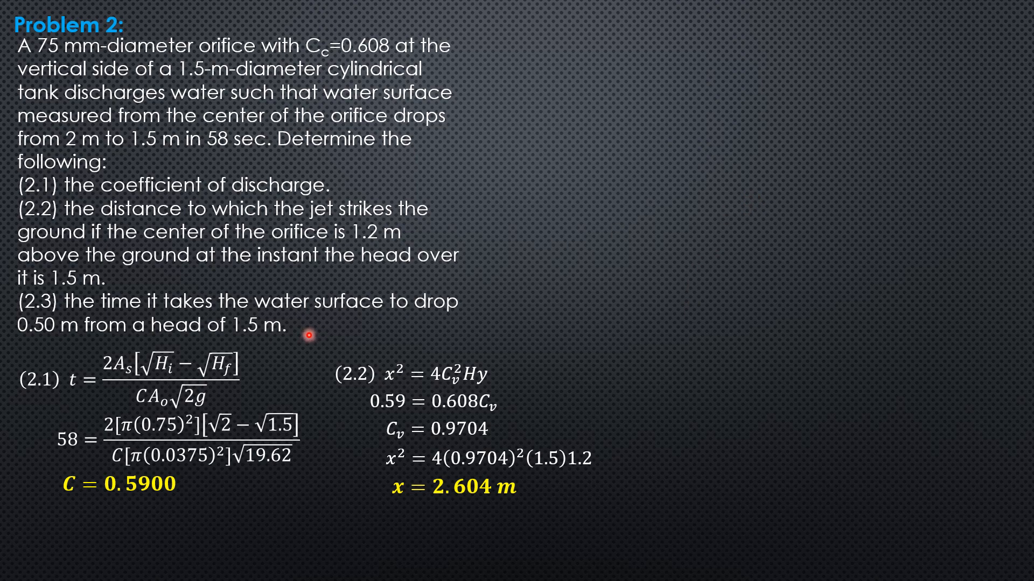
mouse_move(344, 336)
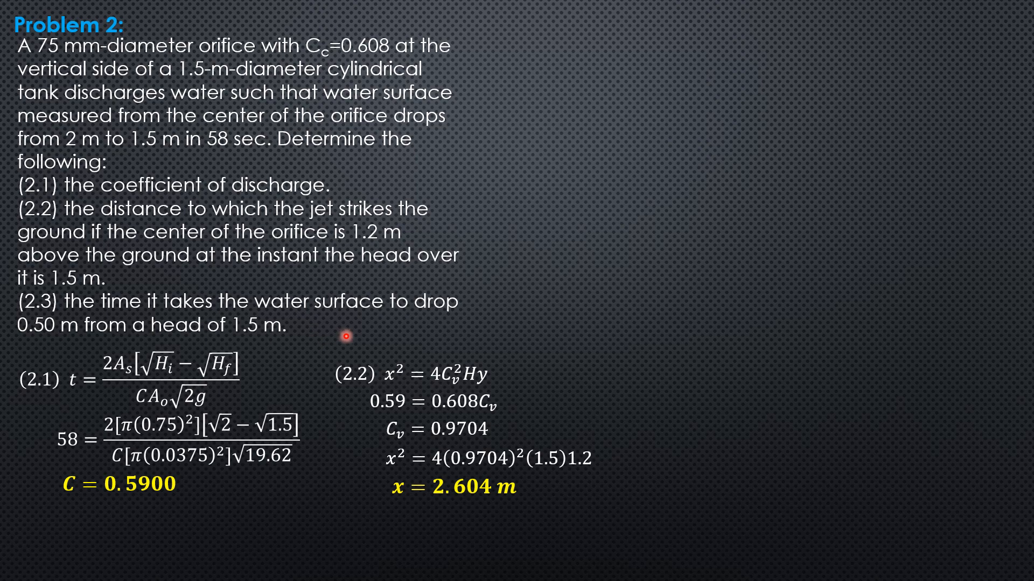
mouse_move(419, 320)
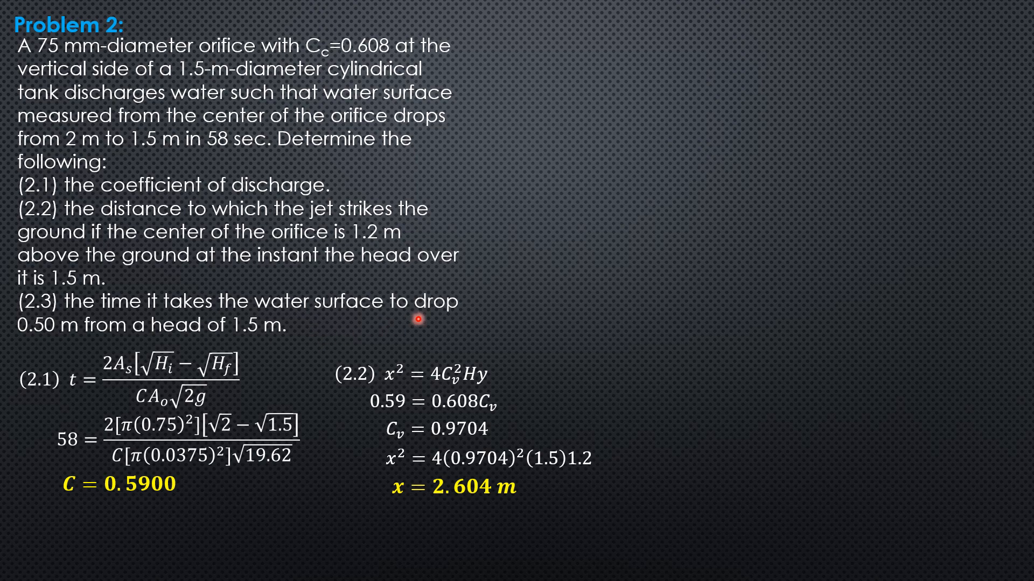
mouse_move(289, 327)
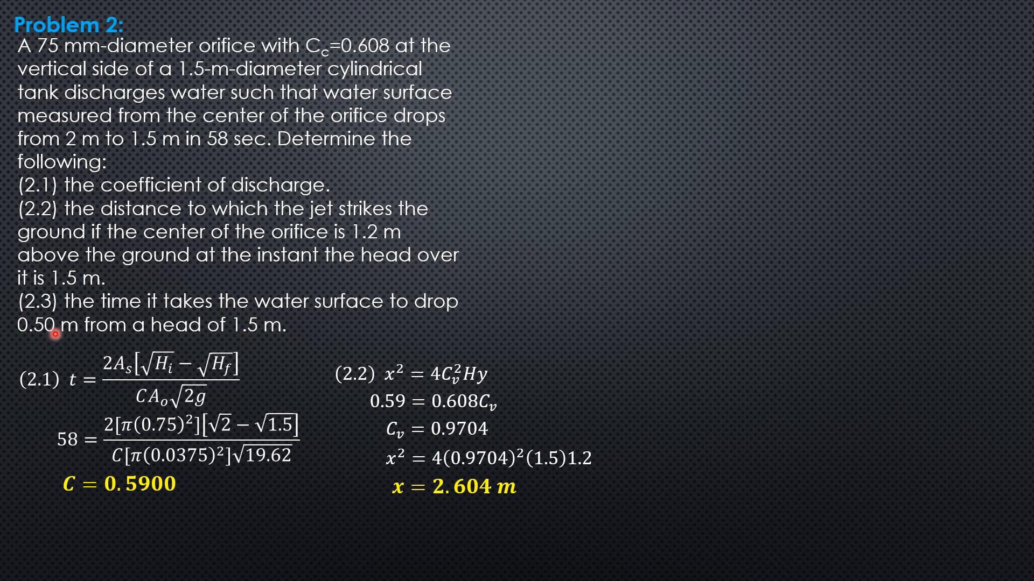
mouse_move(249, 338)
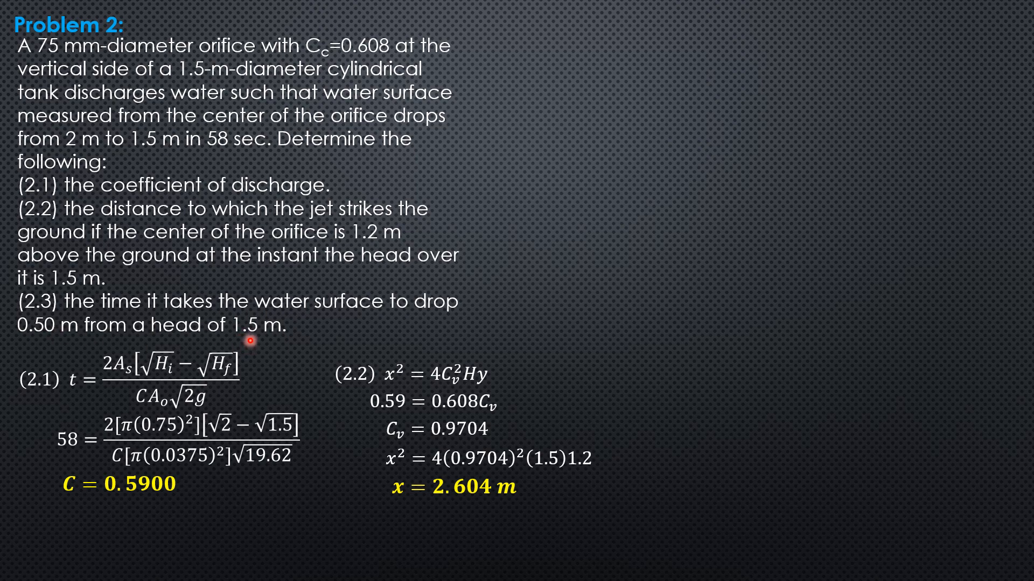
mouse_move(60, 349)
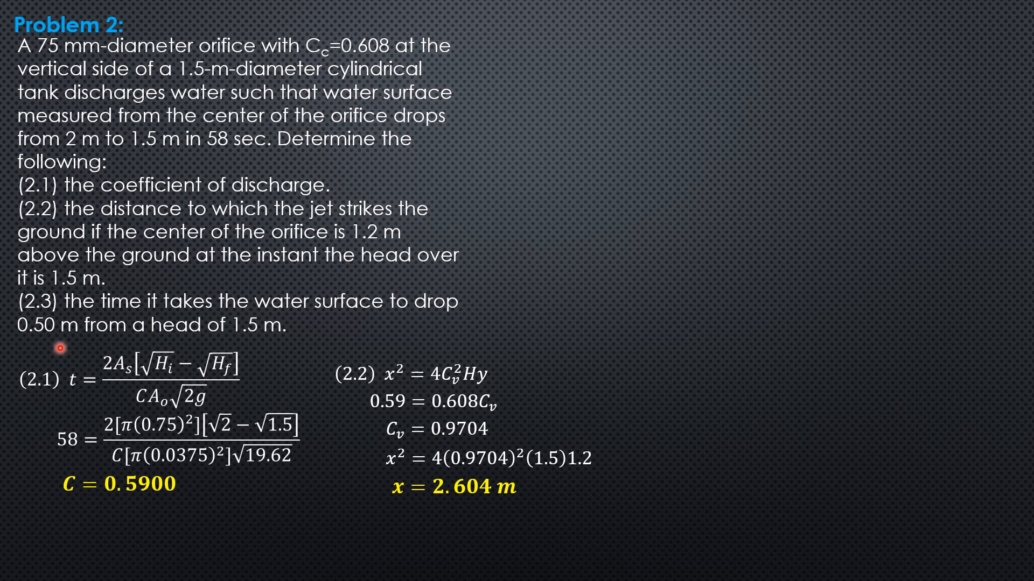
mouse_move(152, 414)
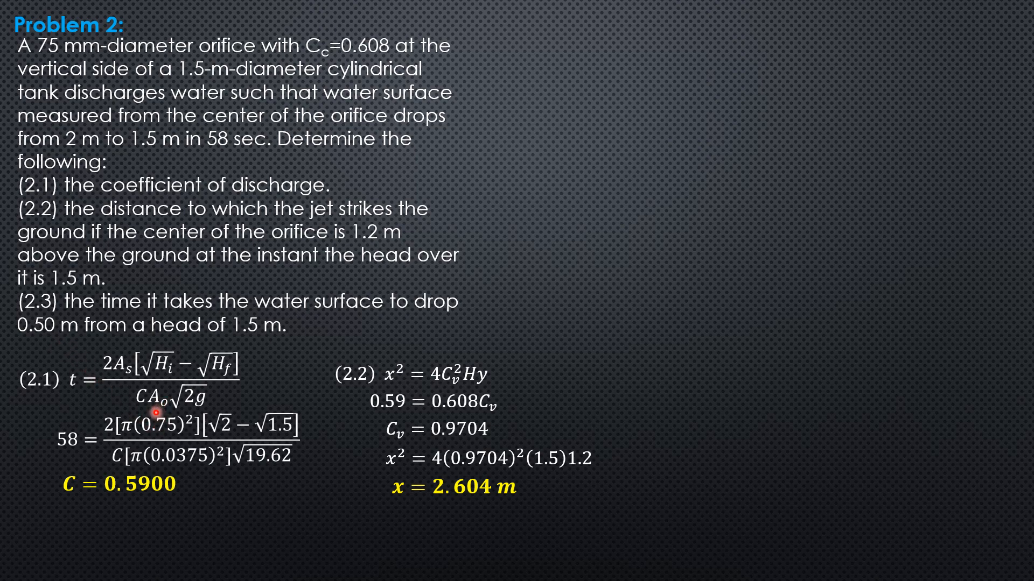
mouse_move(203, 441)
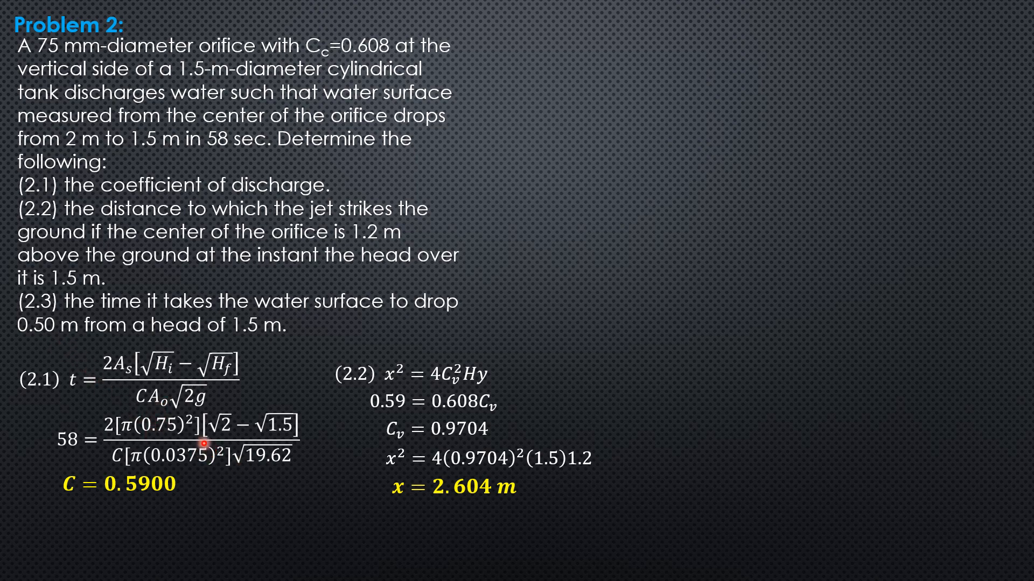
- Reveal part 2.3's draining-time expression t = 2[π(0.75)²](√1.5 − √1)/(0.59[π(0.0375)²]√19.62)
left_click(686, 380)
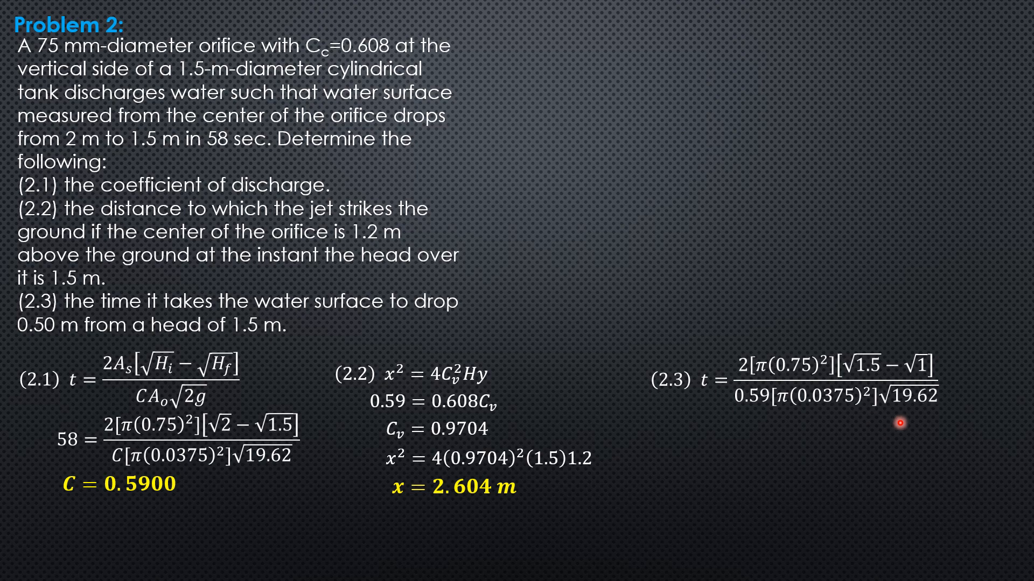
mouse_move(797, 462)
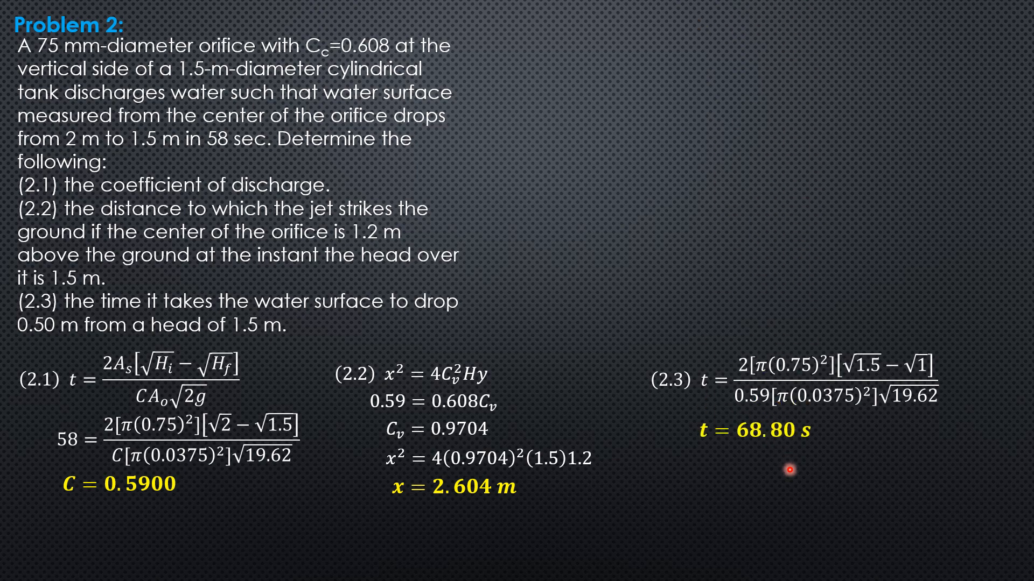
mouse_move(503, 280)
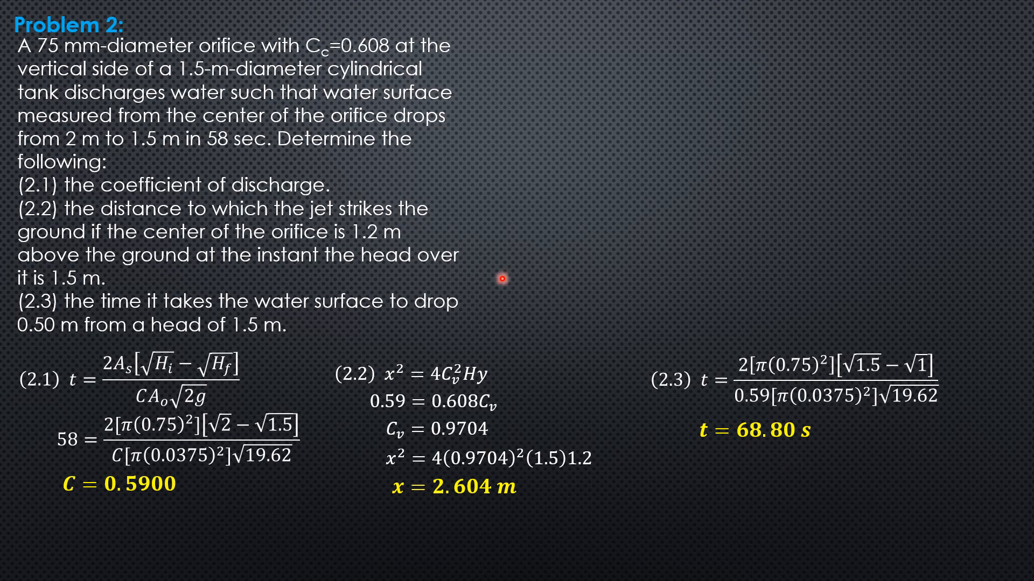